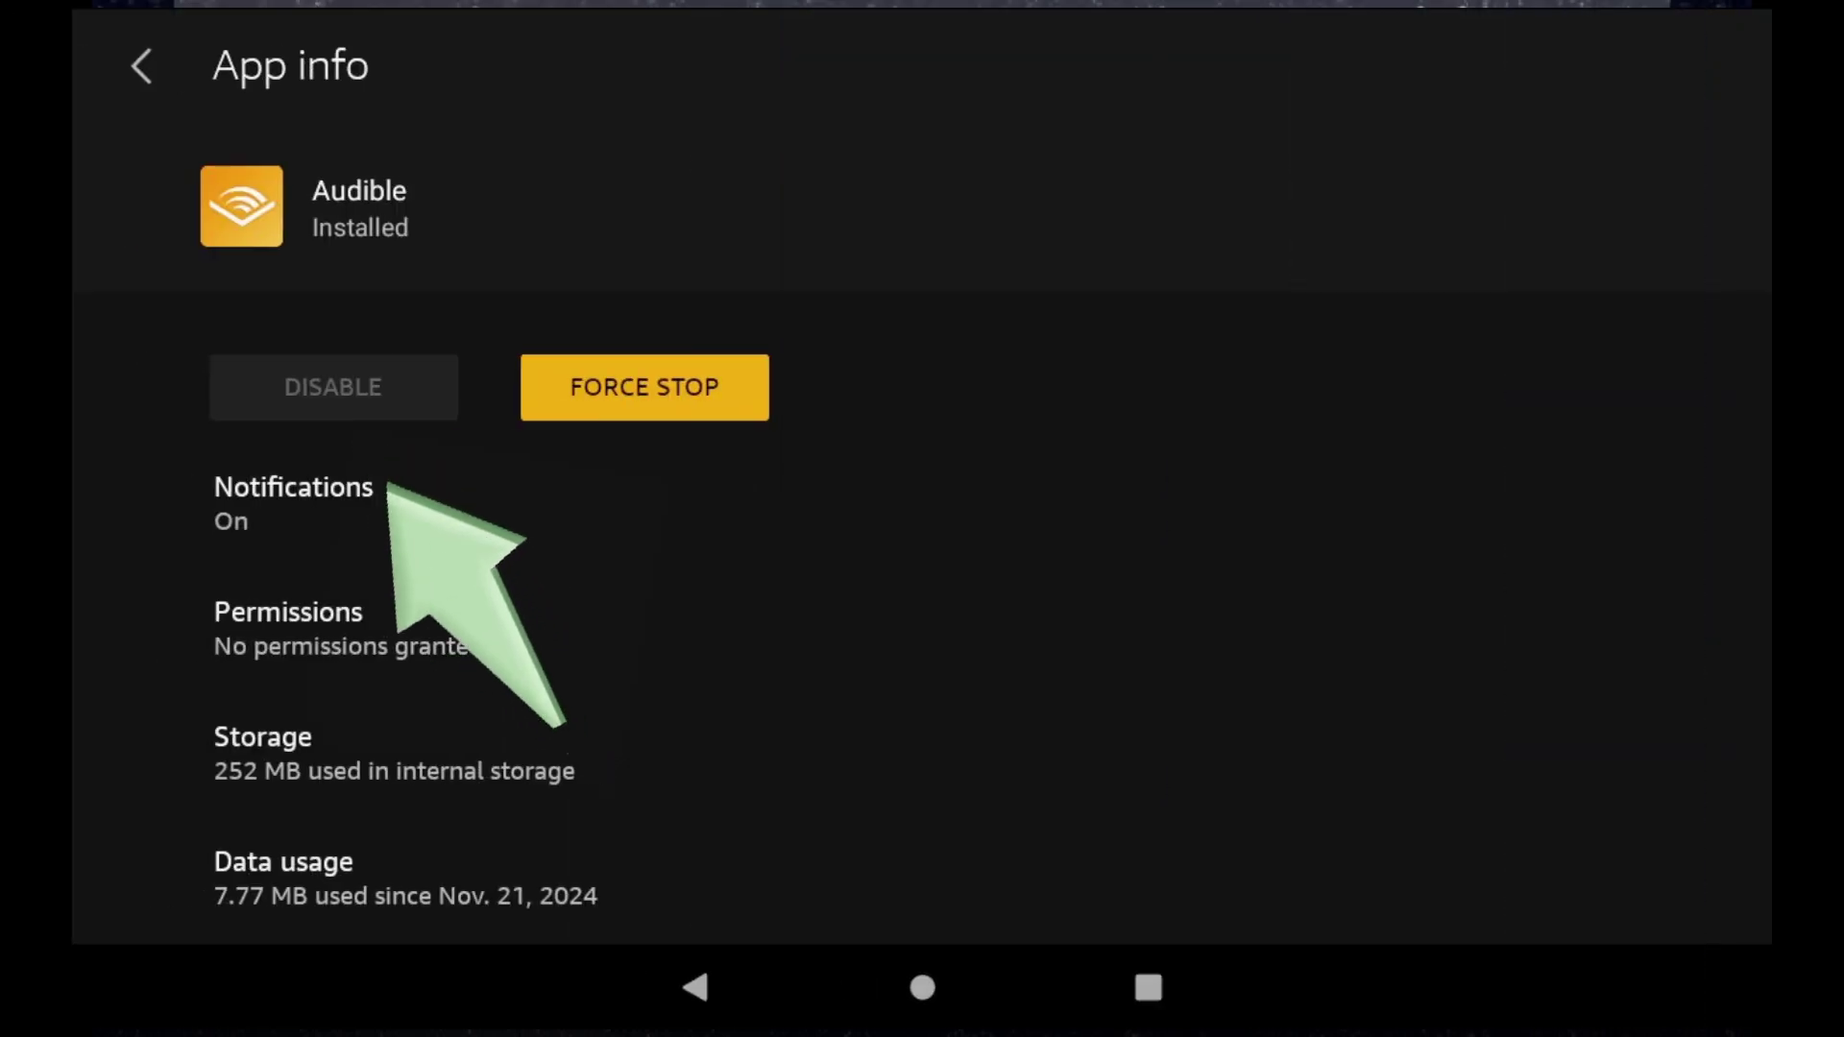
# Back out of Audible's App info page to the main Settings list
pyautogui.click(921, 990)
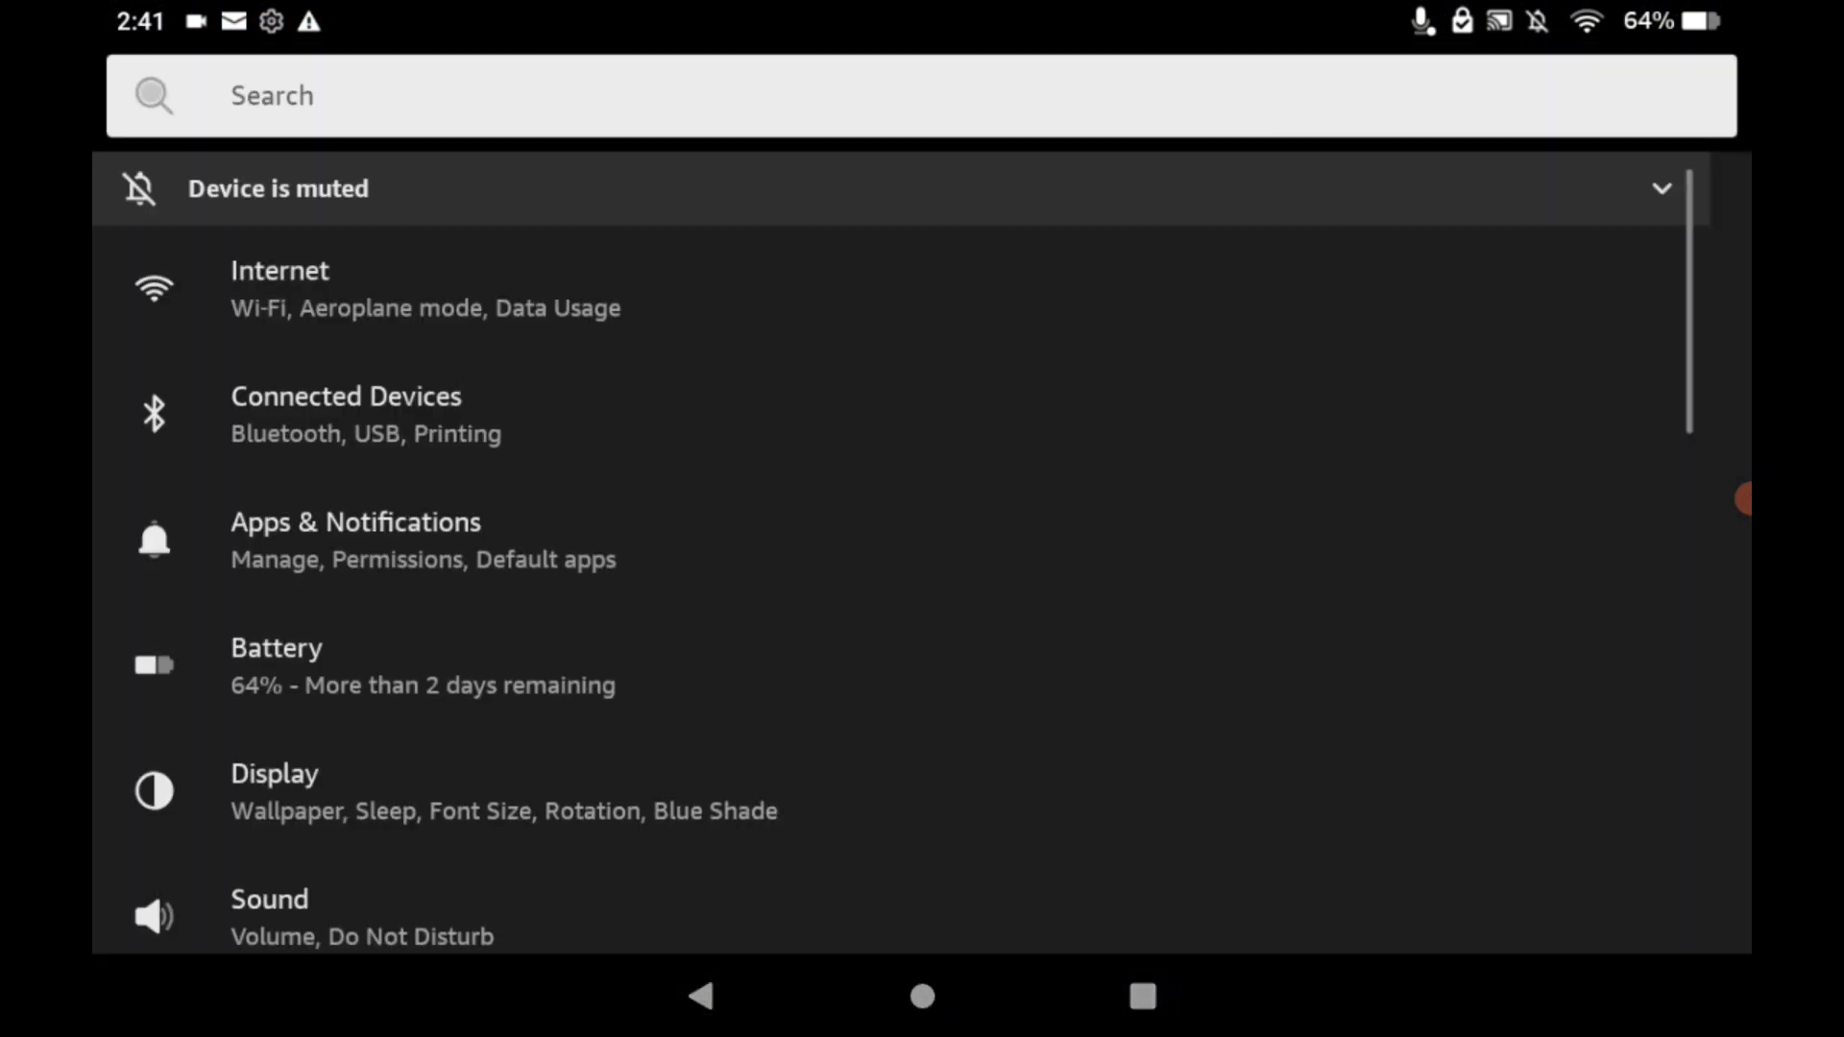
# Search 'parental controls', open Profile and Parental Controls, and reach Amazon content and apps
pyautogui.write('par')
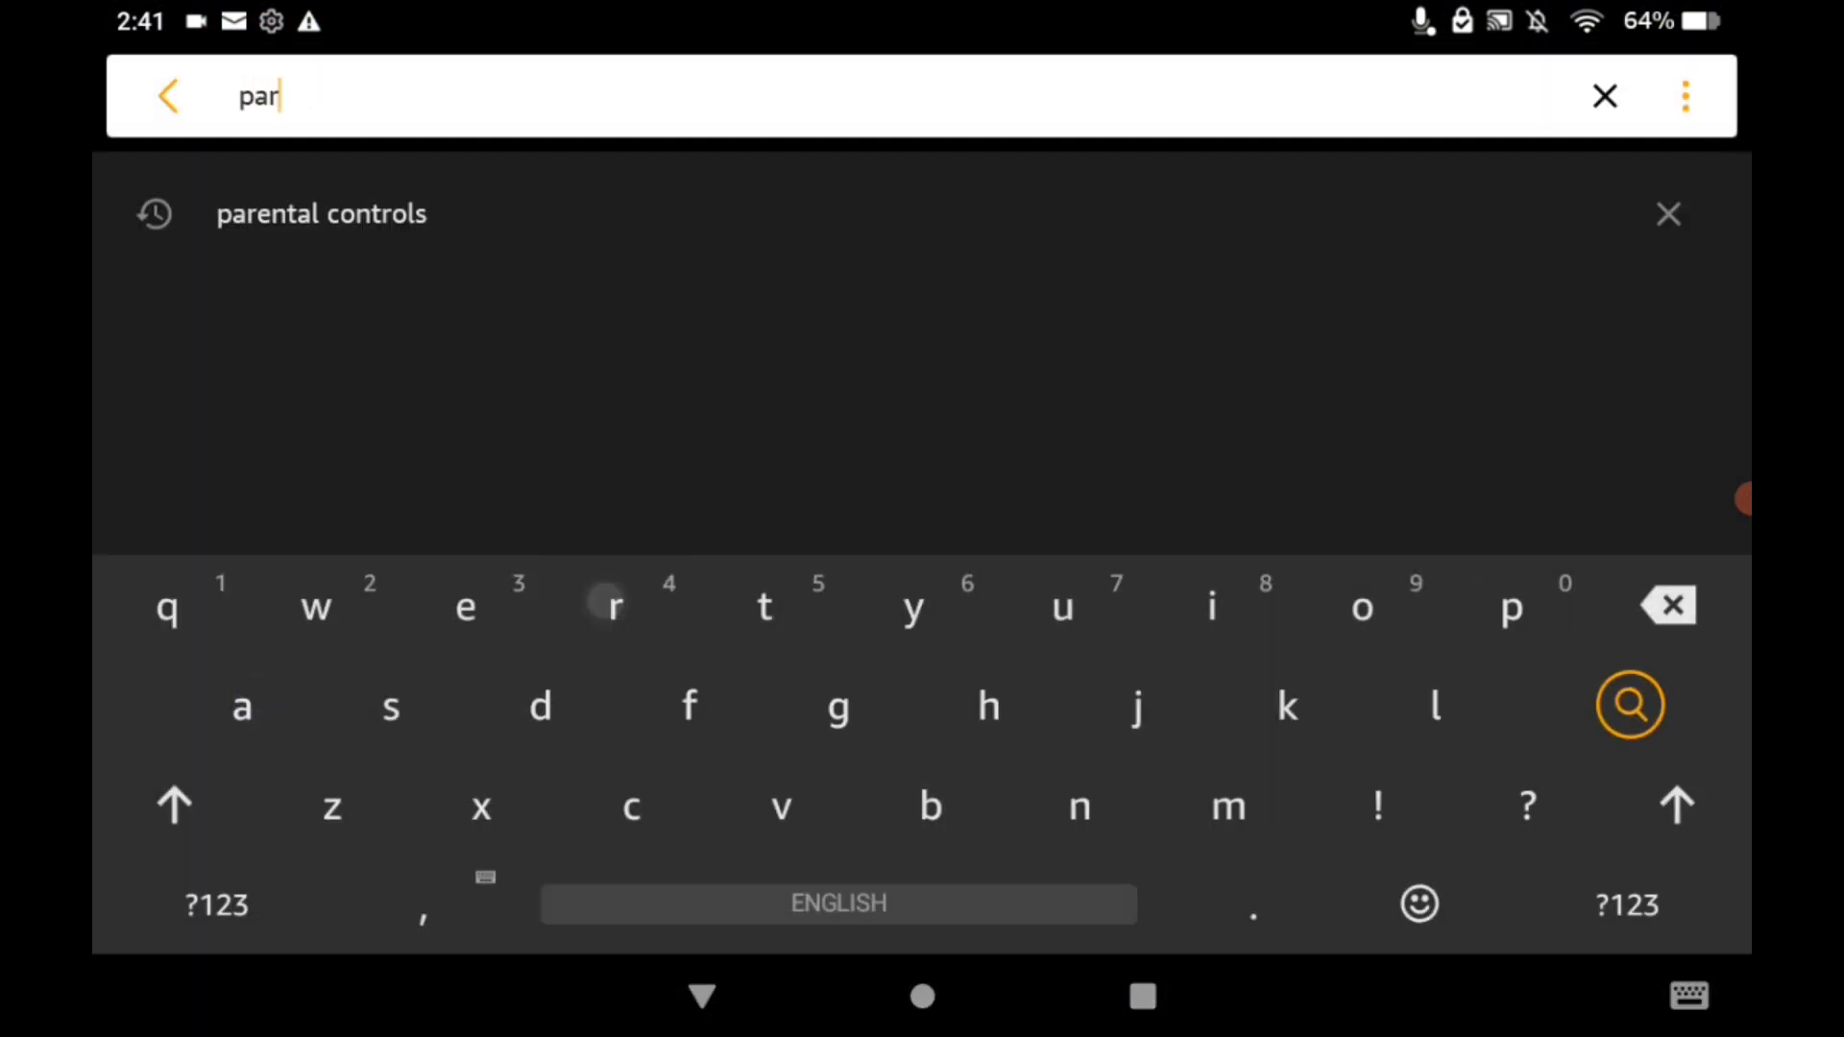
pyautogui.click(321, 213)
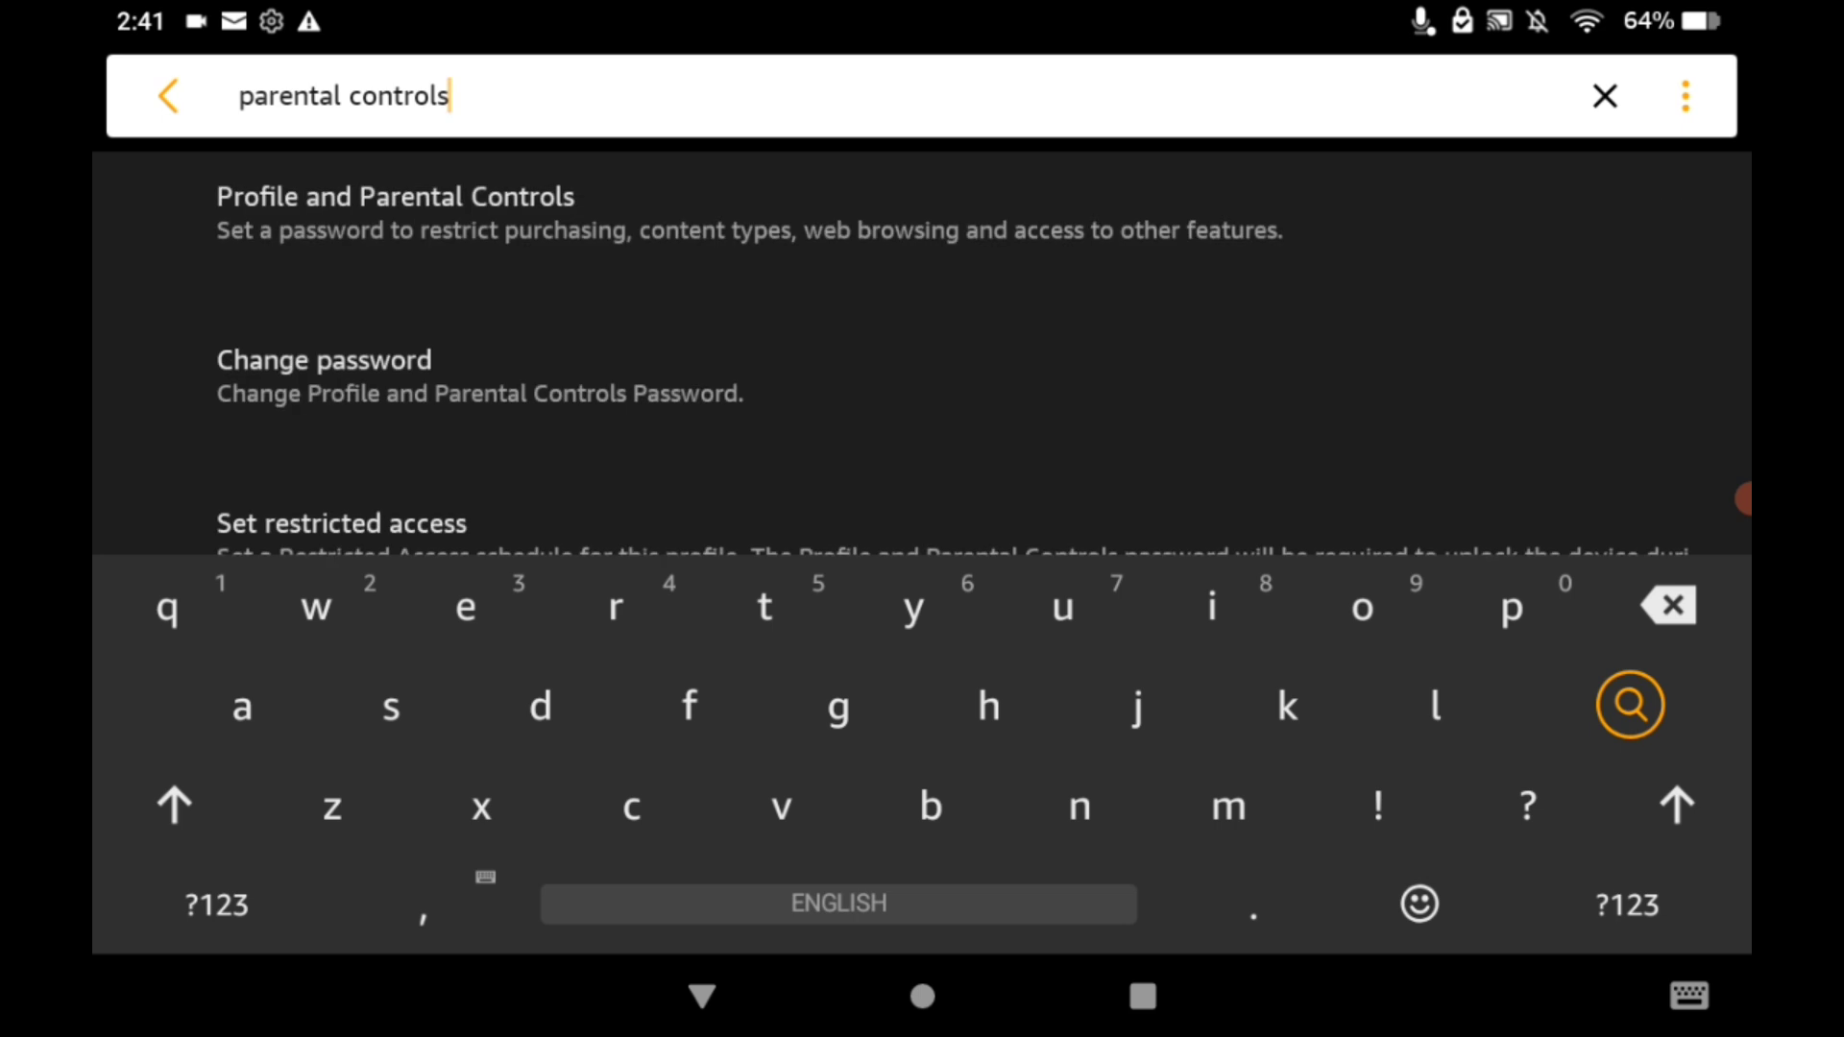
pyautogui.click(215, 905)
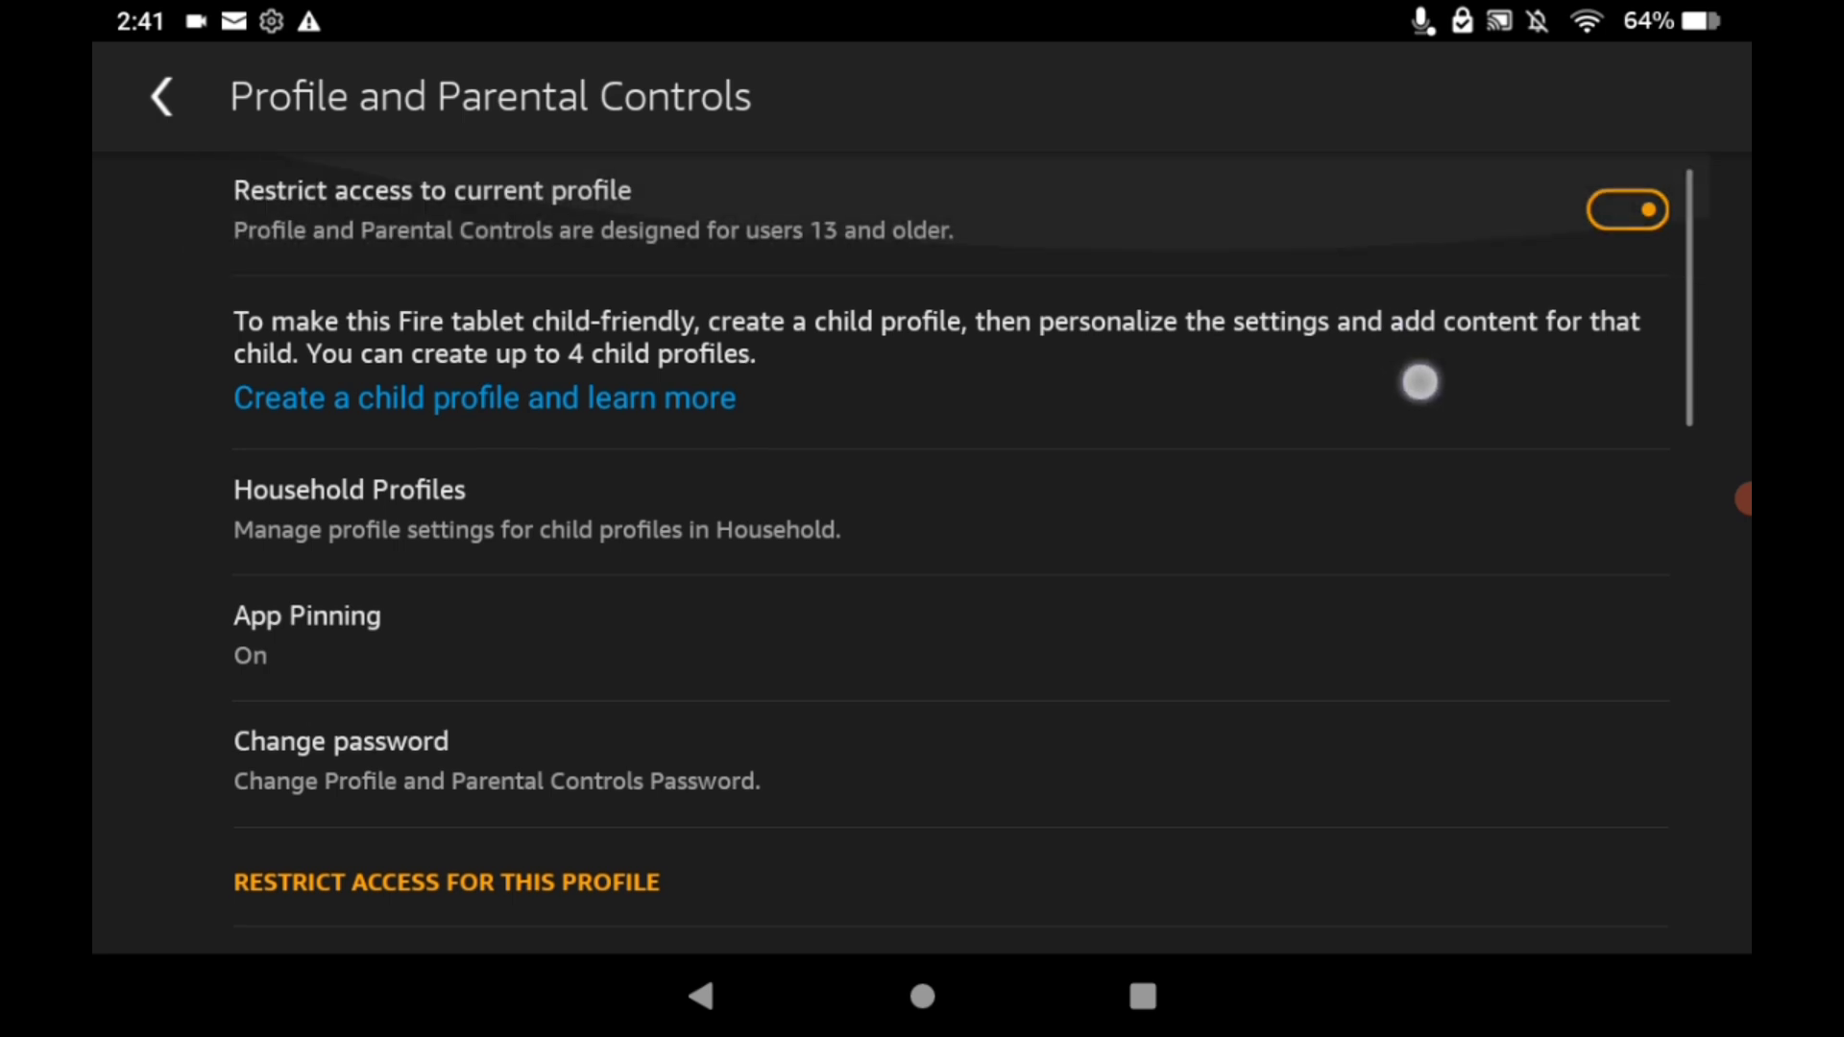
pyautogui.scroll(-3)
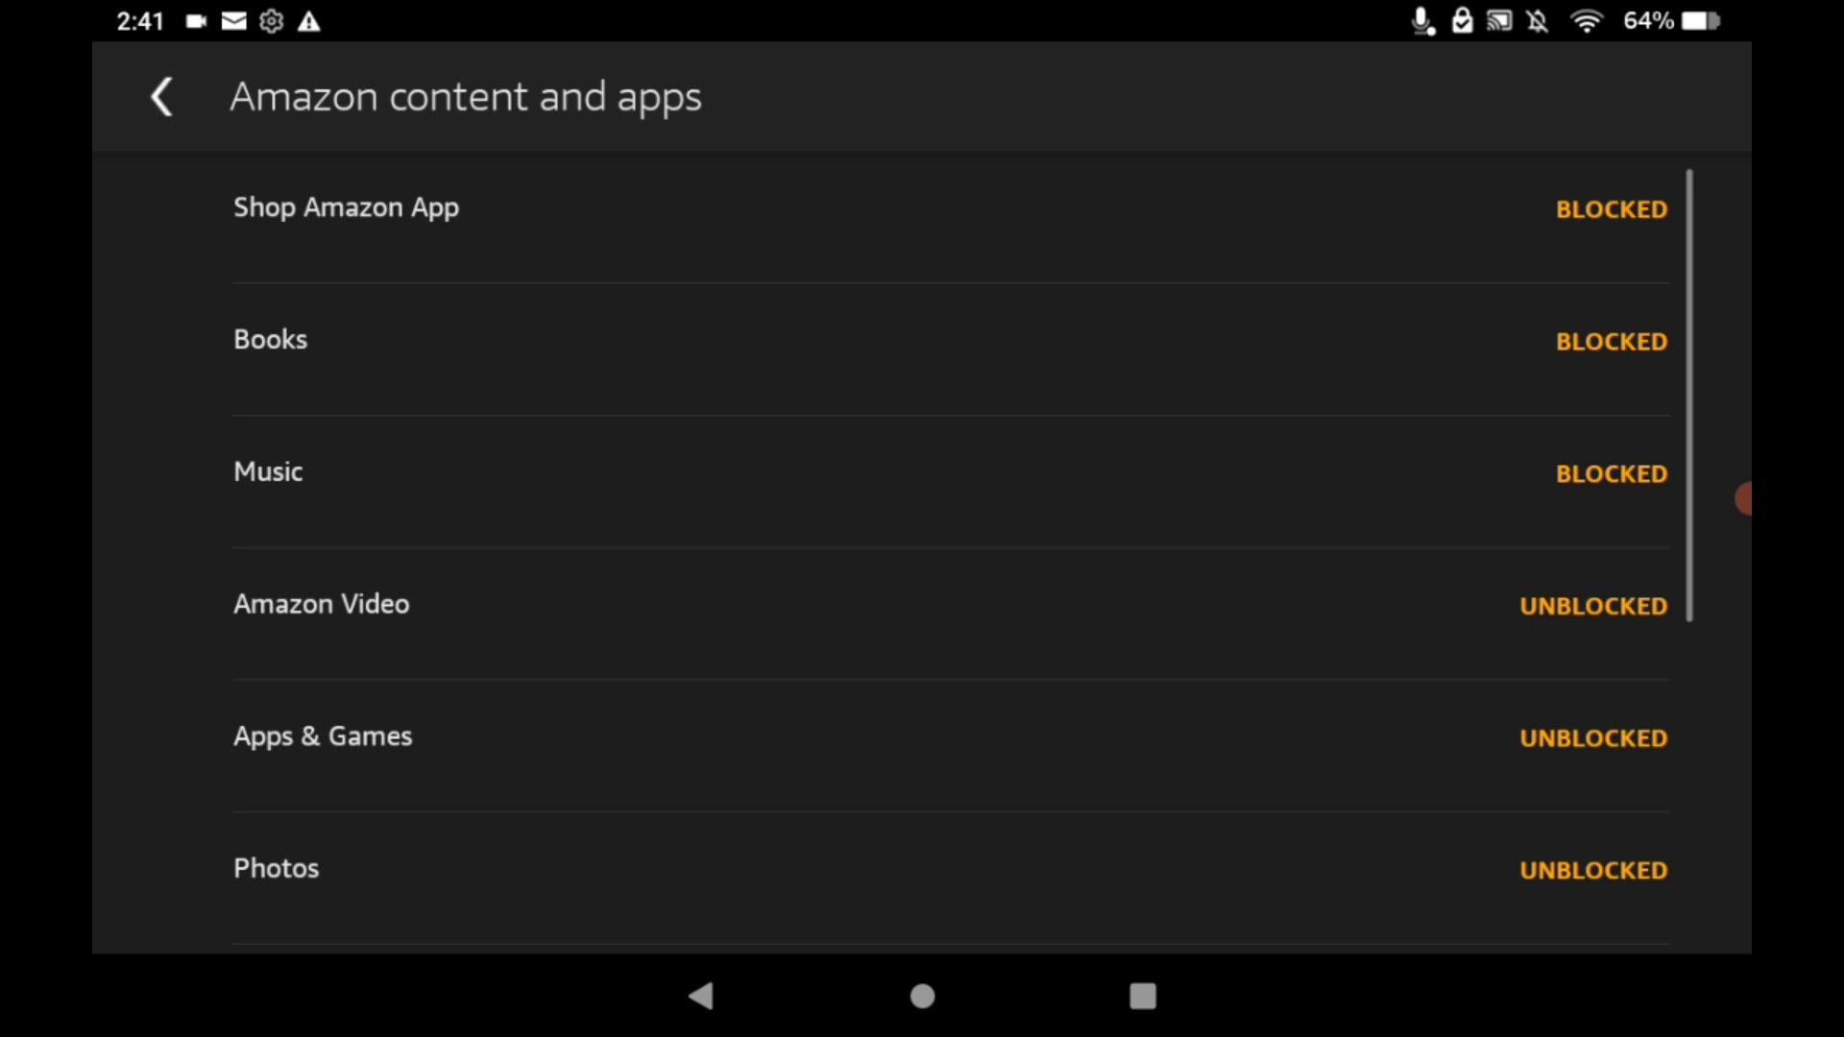
# Set Web Browser to BLOCKED and return to Profile and Parental Controls
pyautogui.scroll(-3)
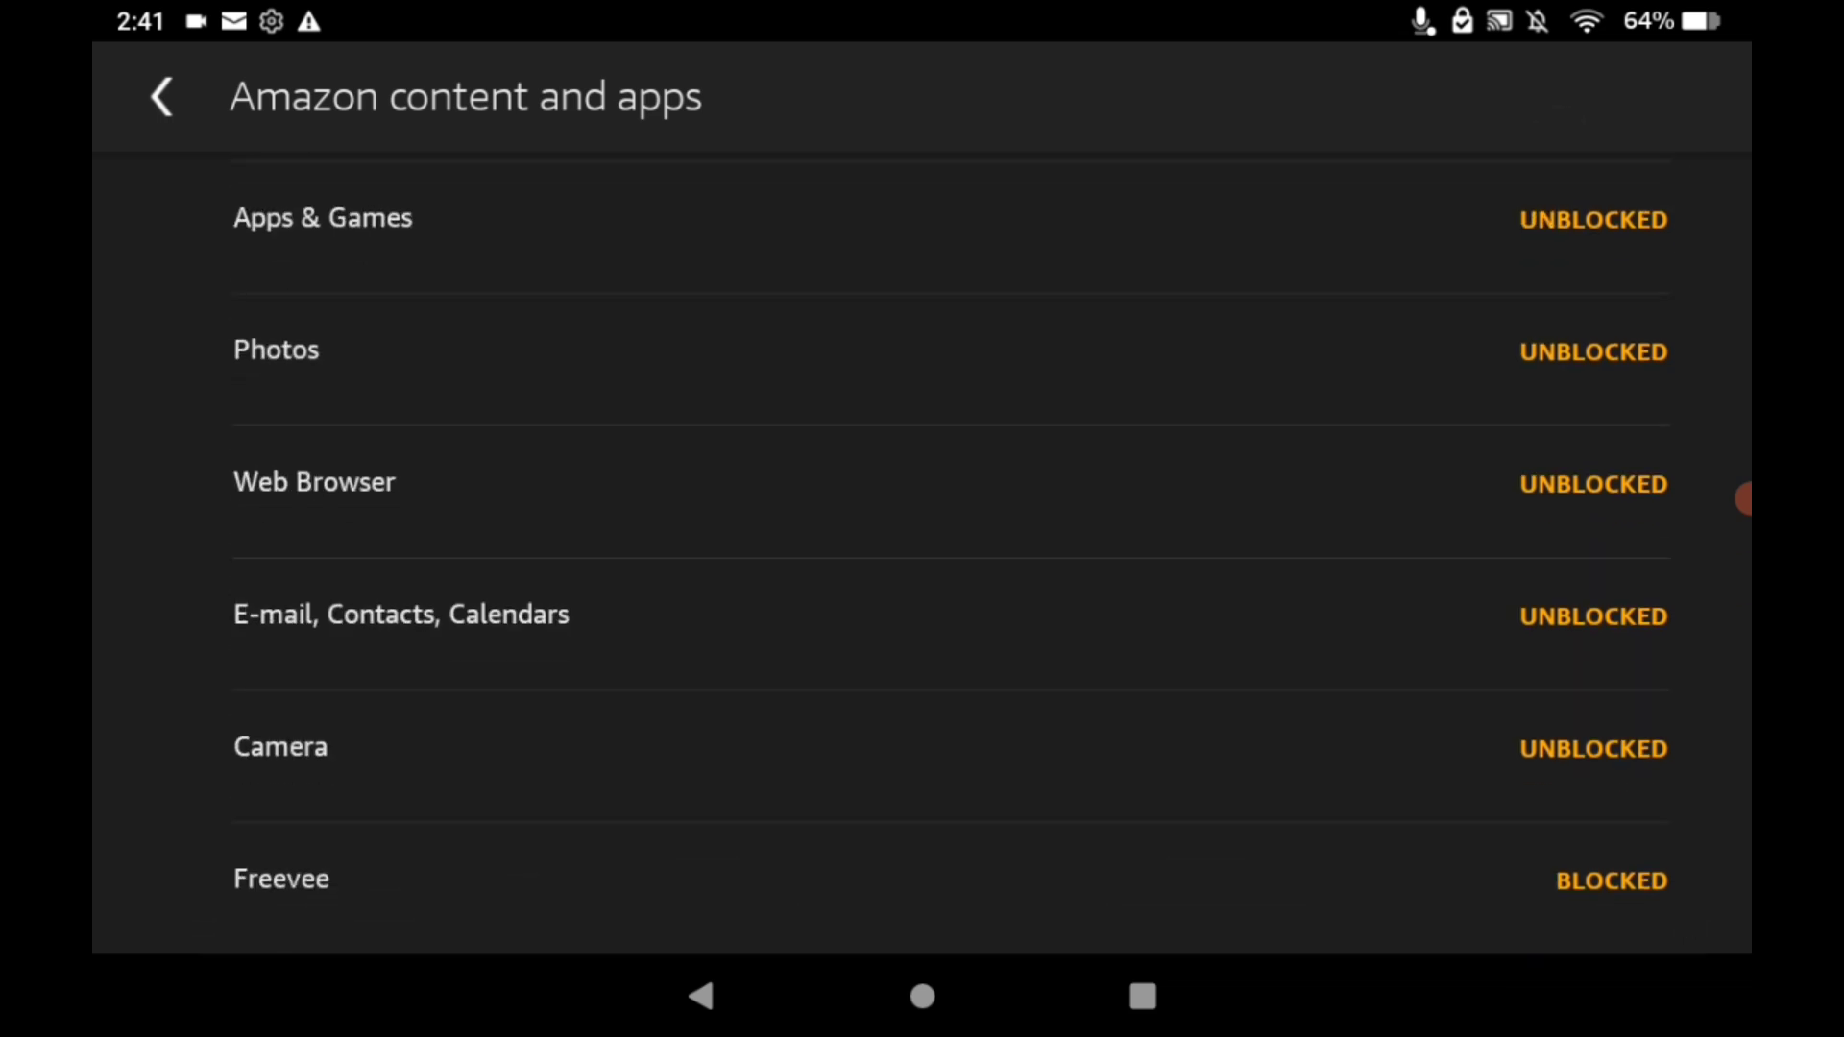
pyautogui.scroll(3)
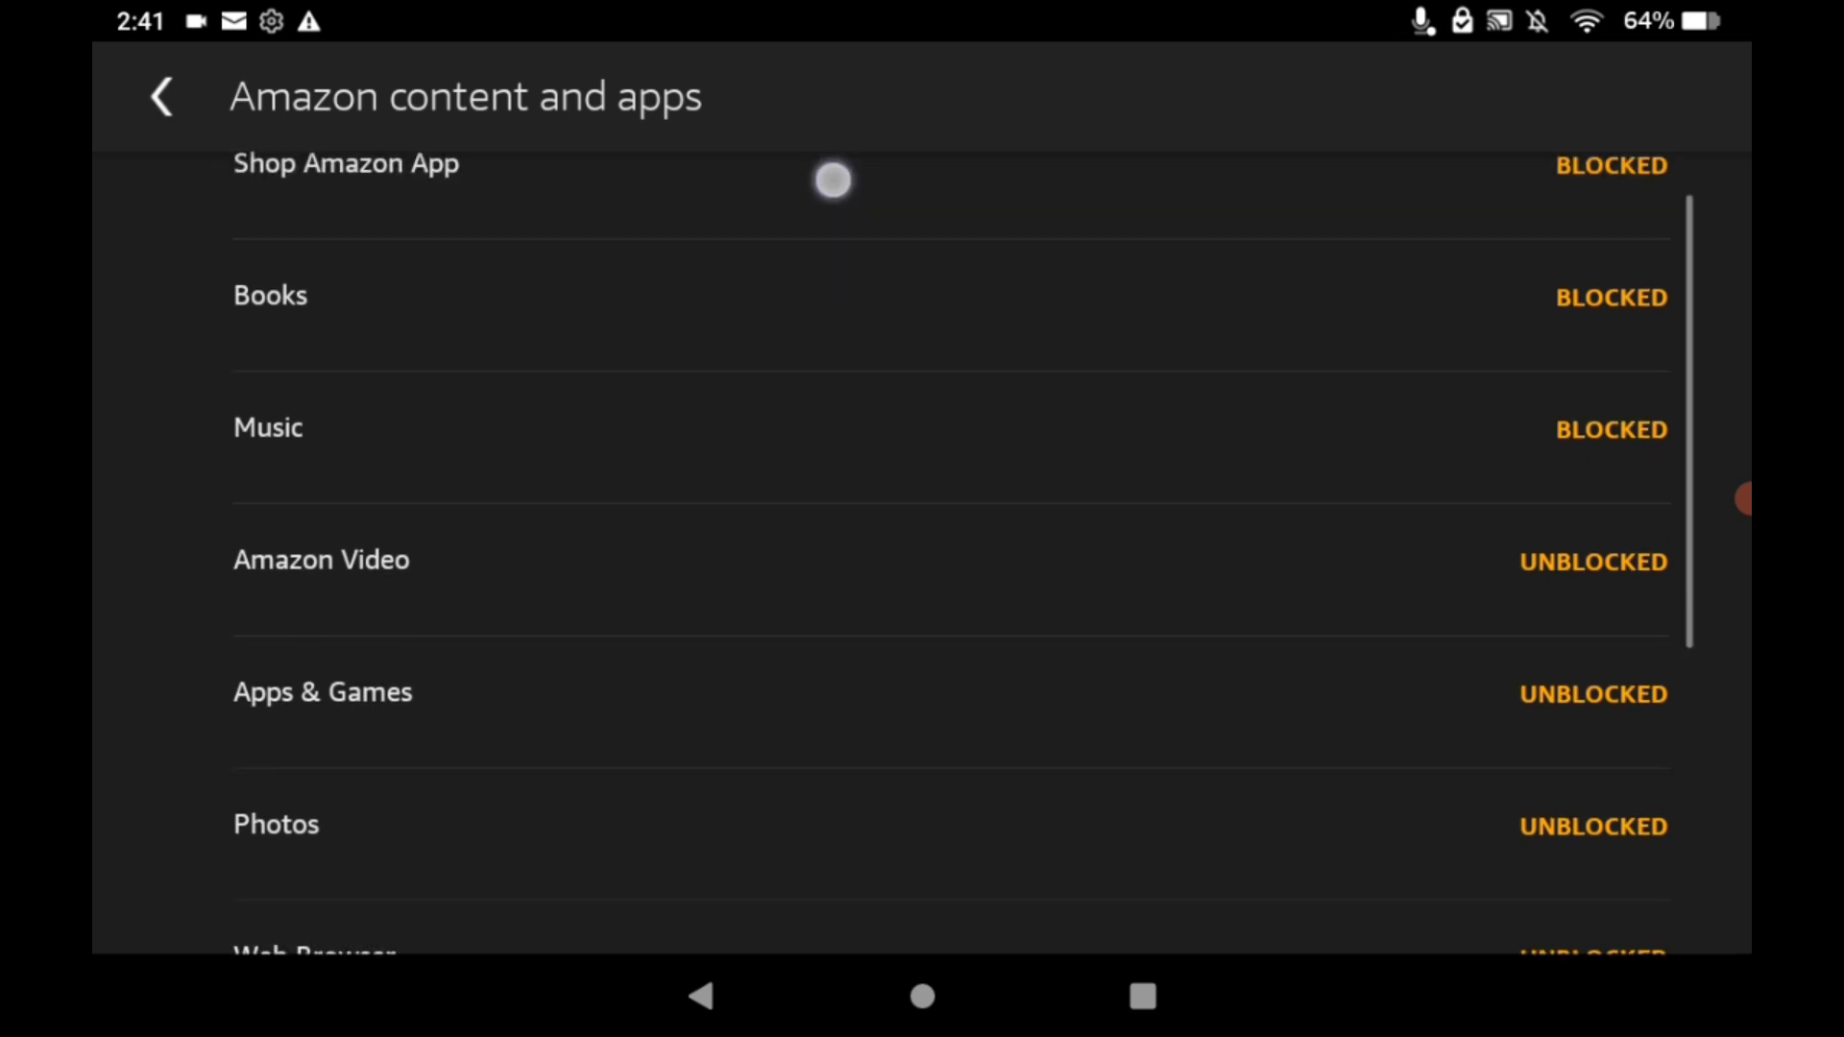
pyautogui.scroll(3)
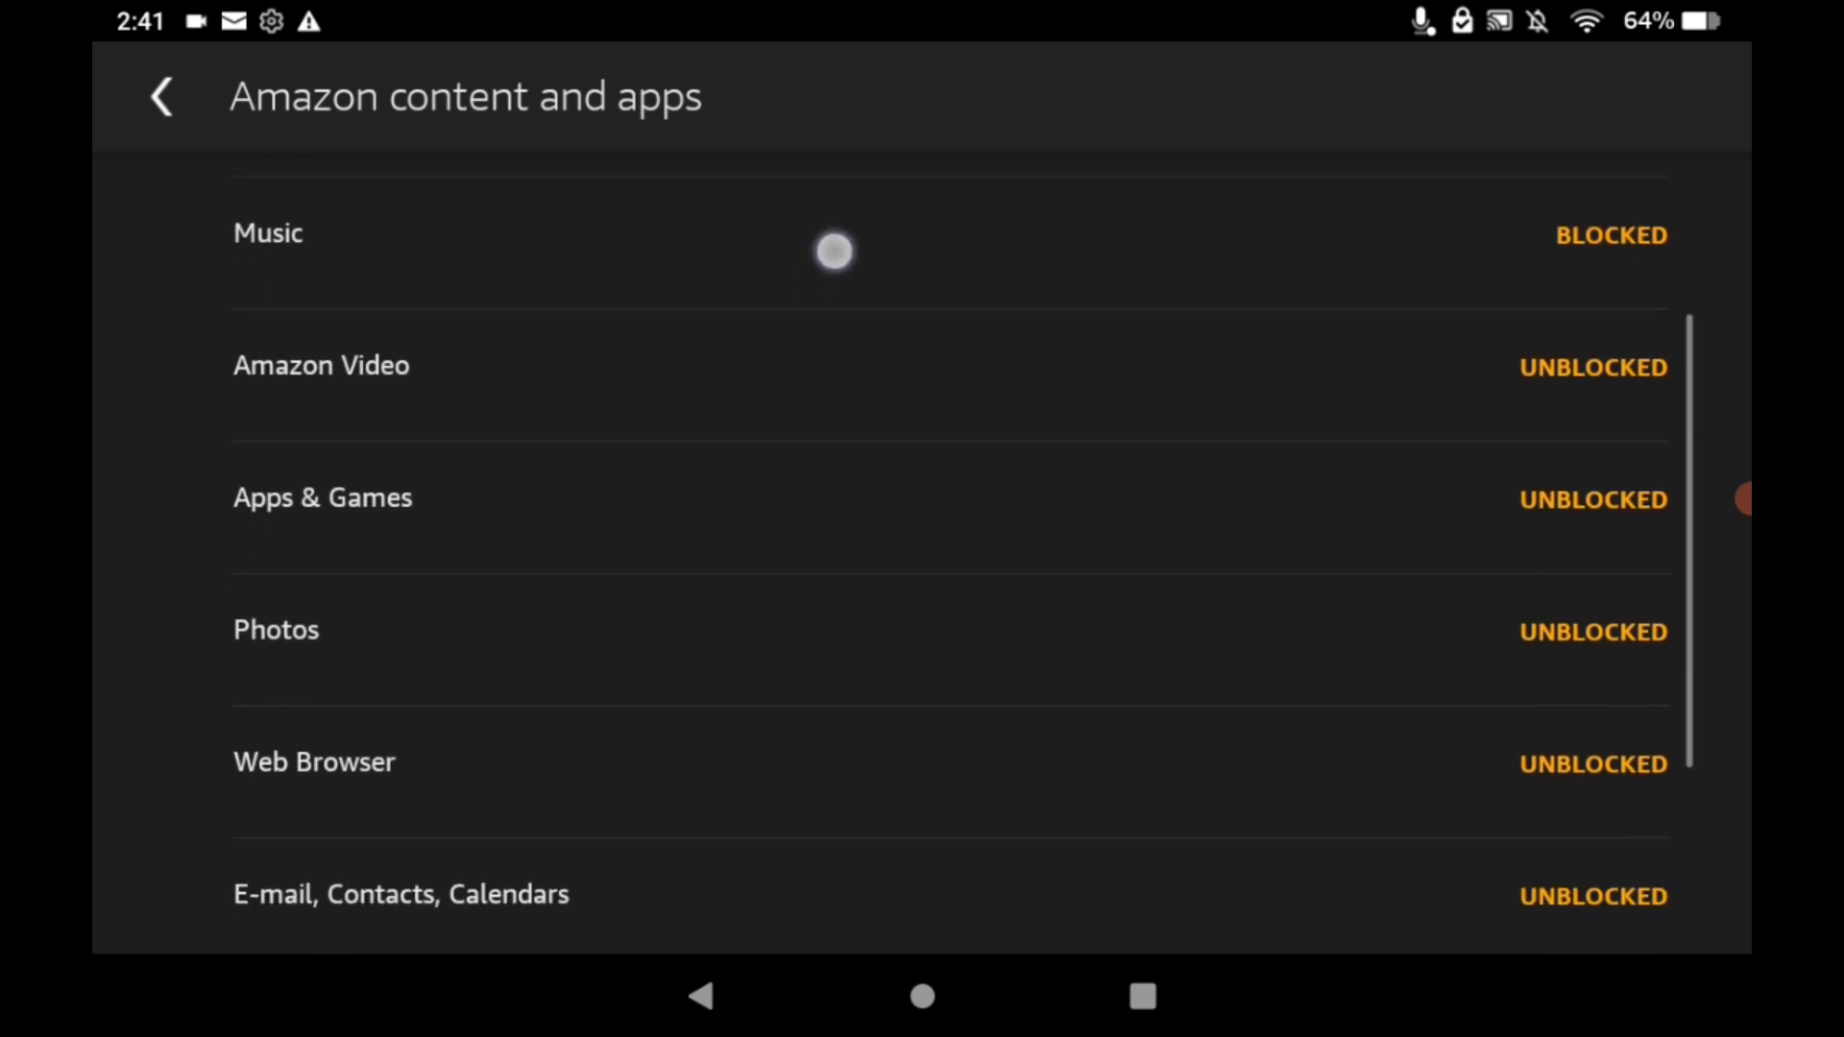
pyautogui.scroll(3)
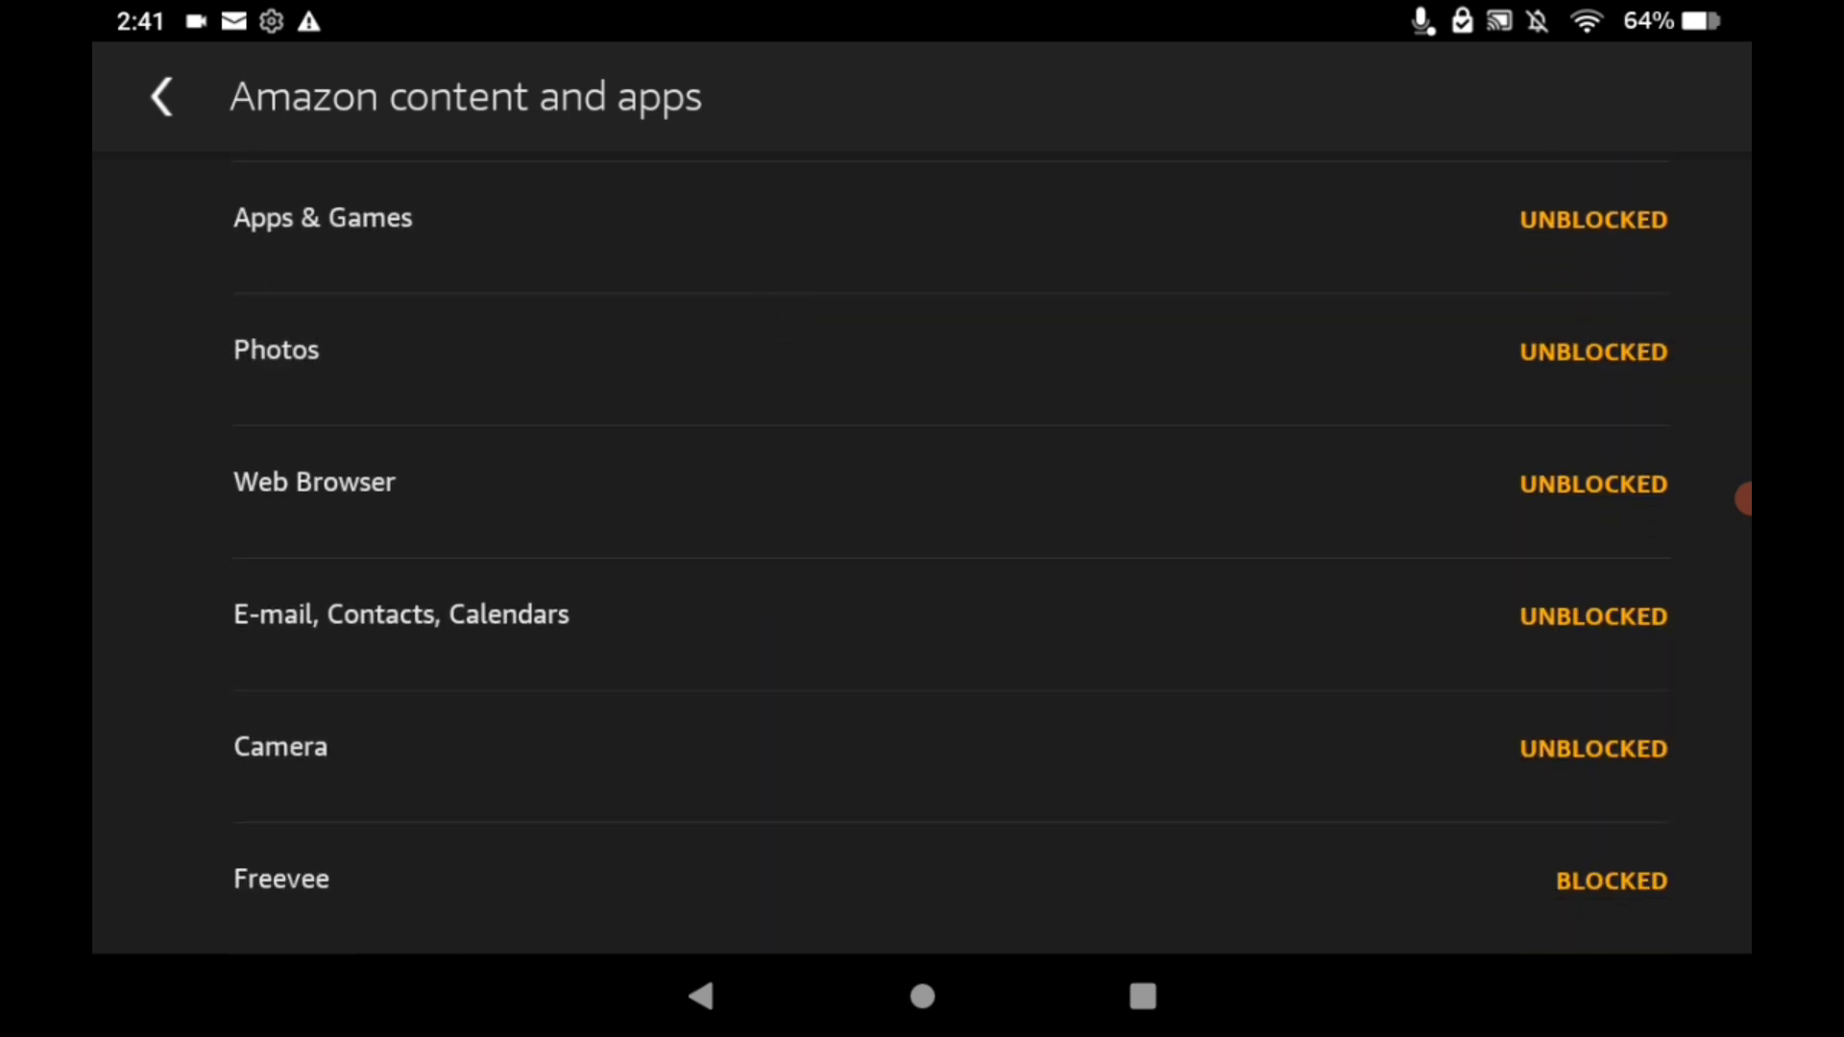
pyautogui.click(1593, 482)
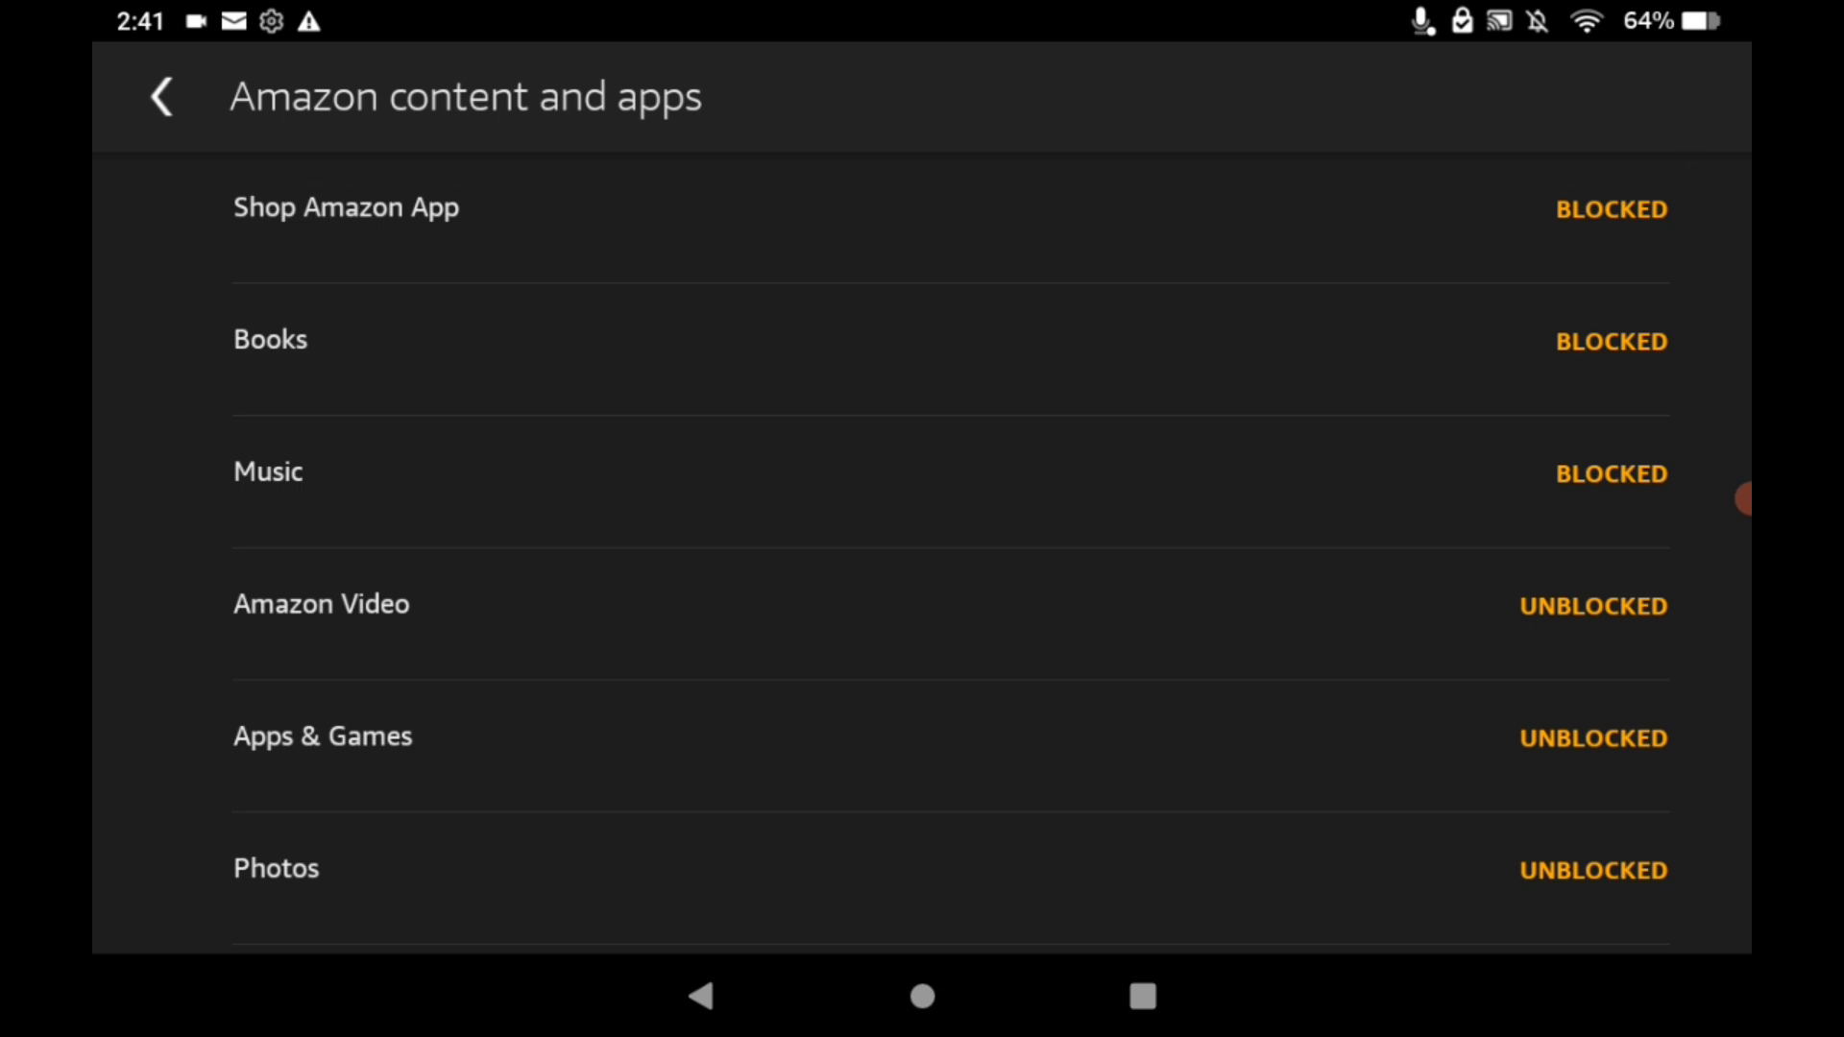
pyautogui.click(162, 96)
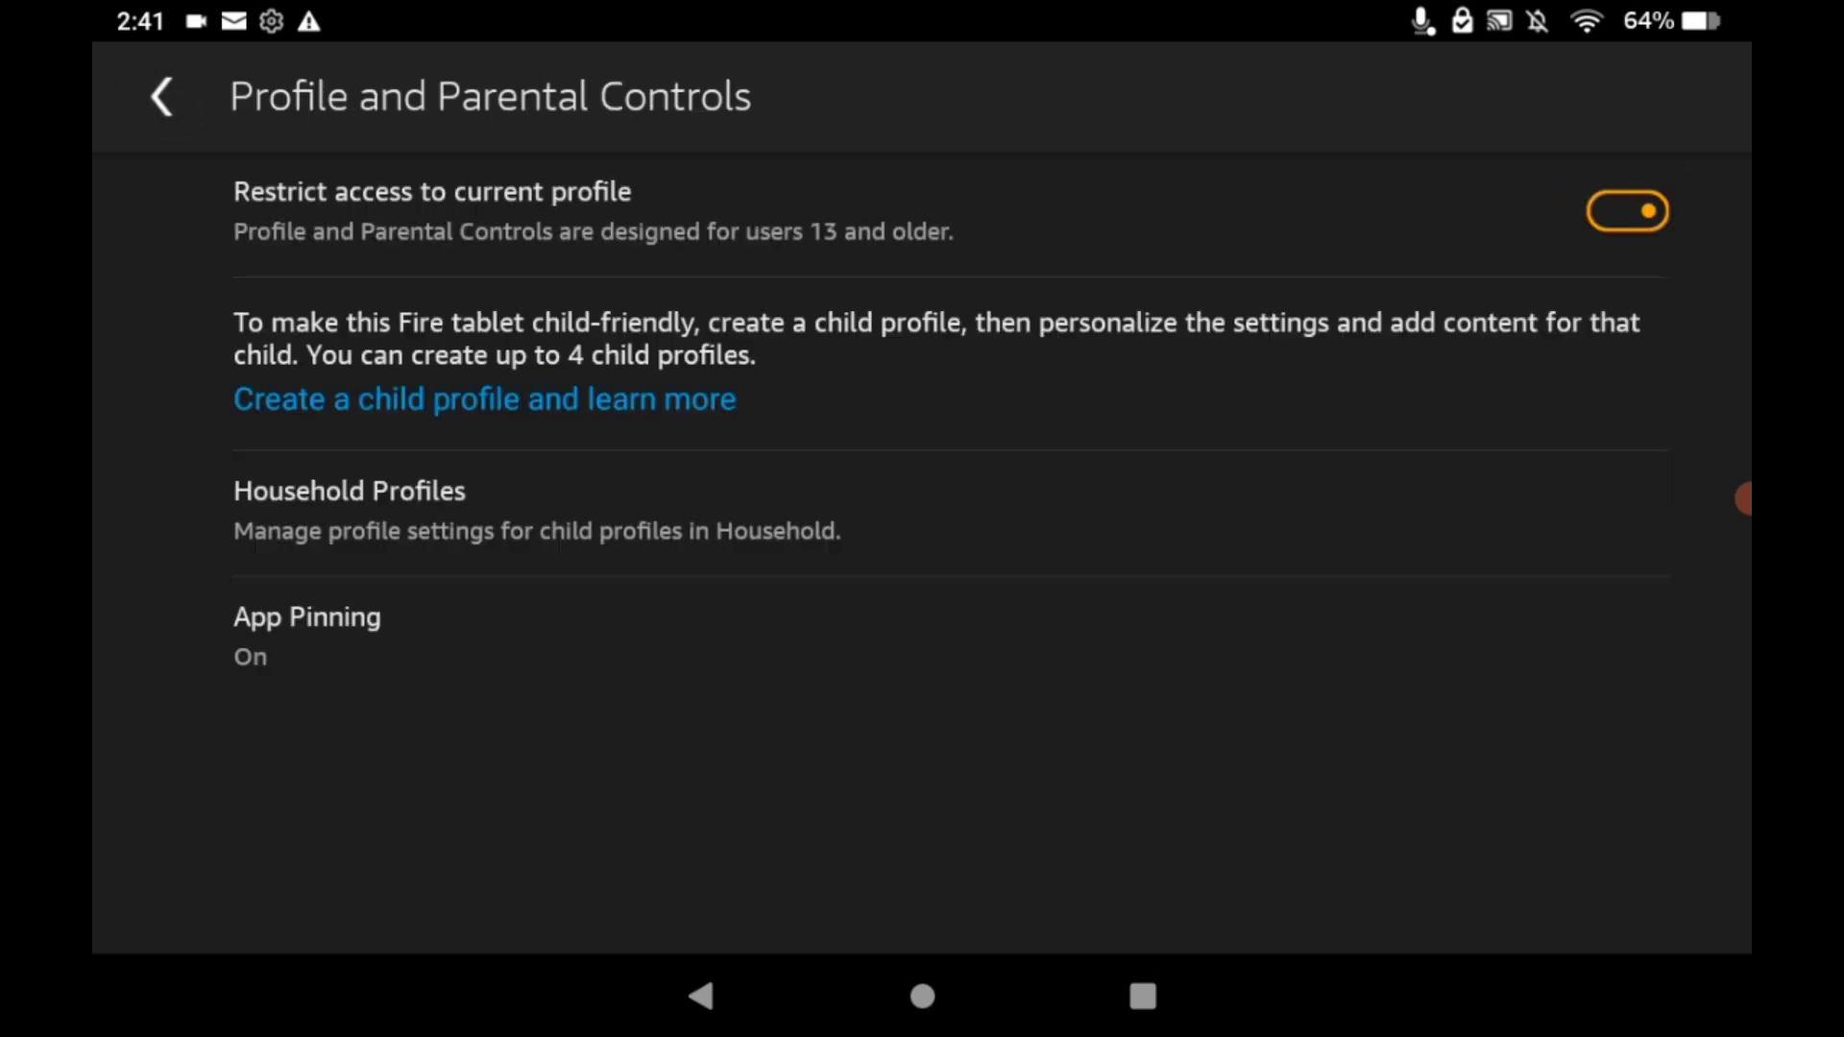
# Review the profile's parental control restrictions, then go back to Amazon content and apps
pyautogui.scroll(-3)
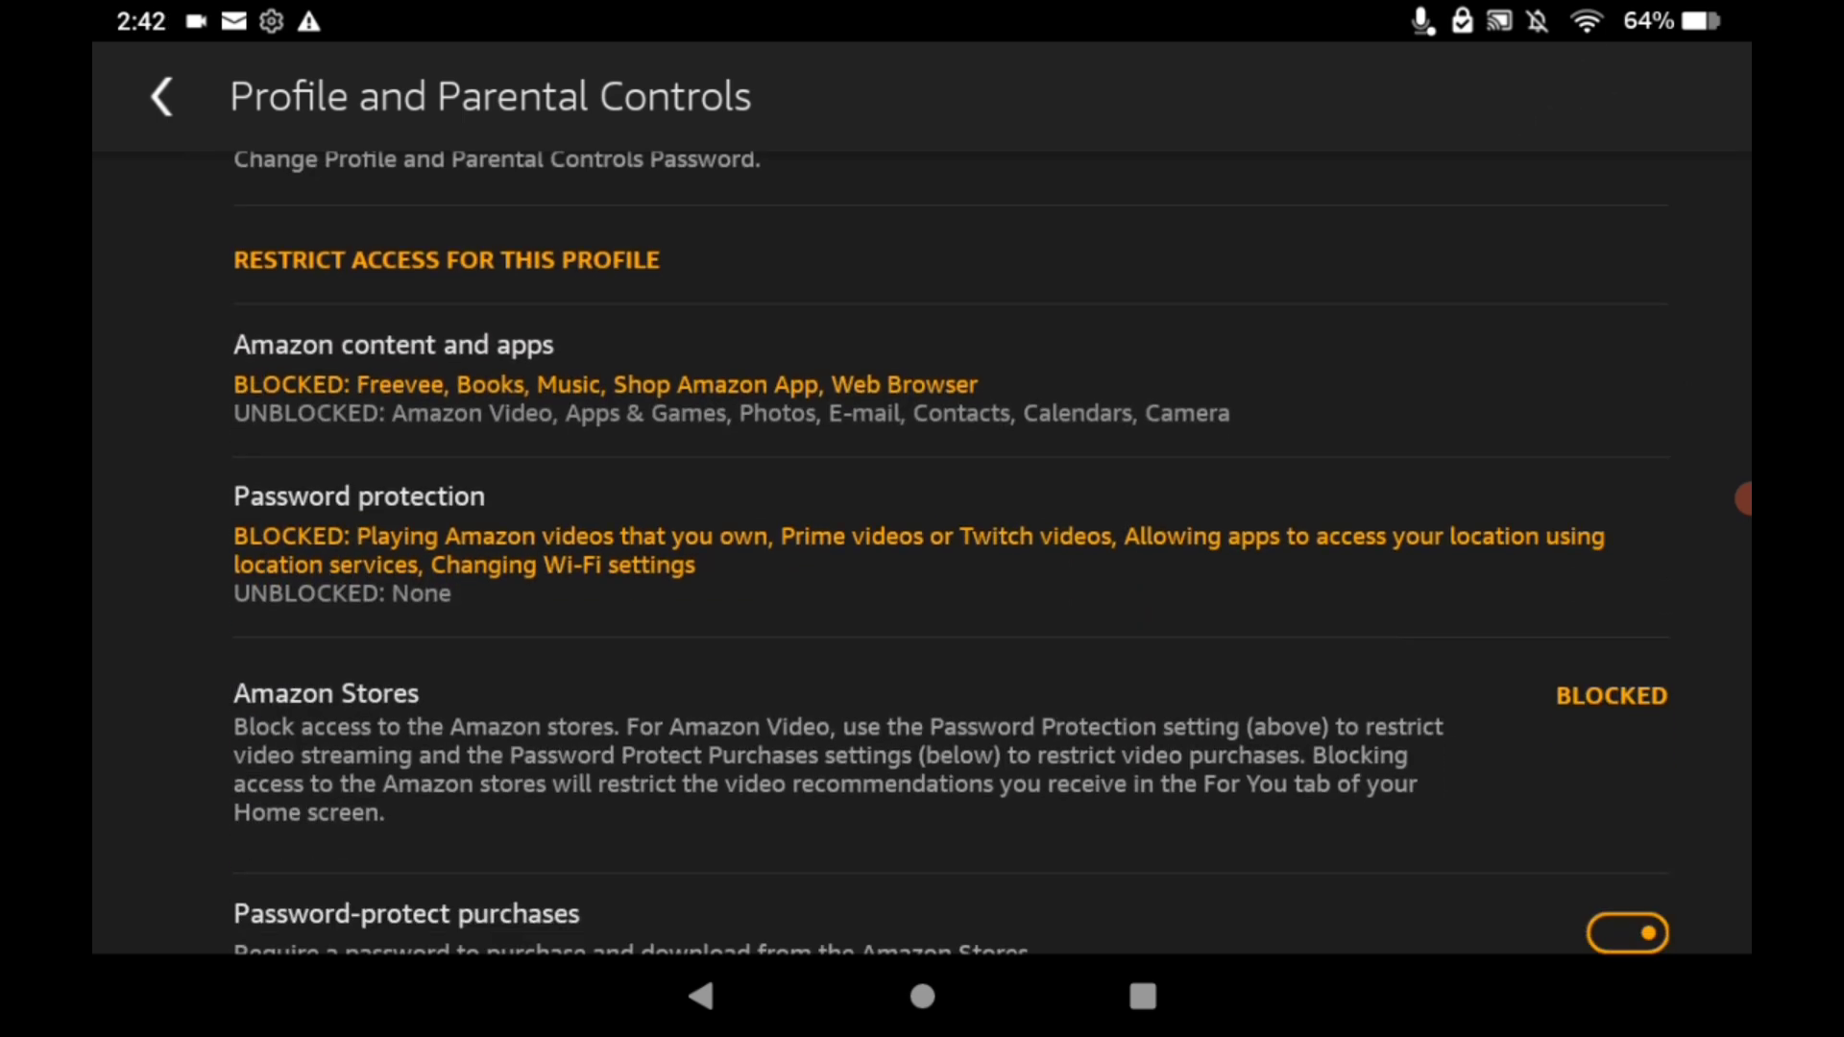
pyautogui.scroll(-3)
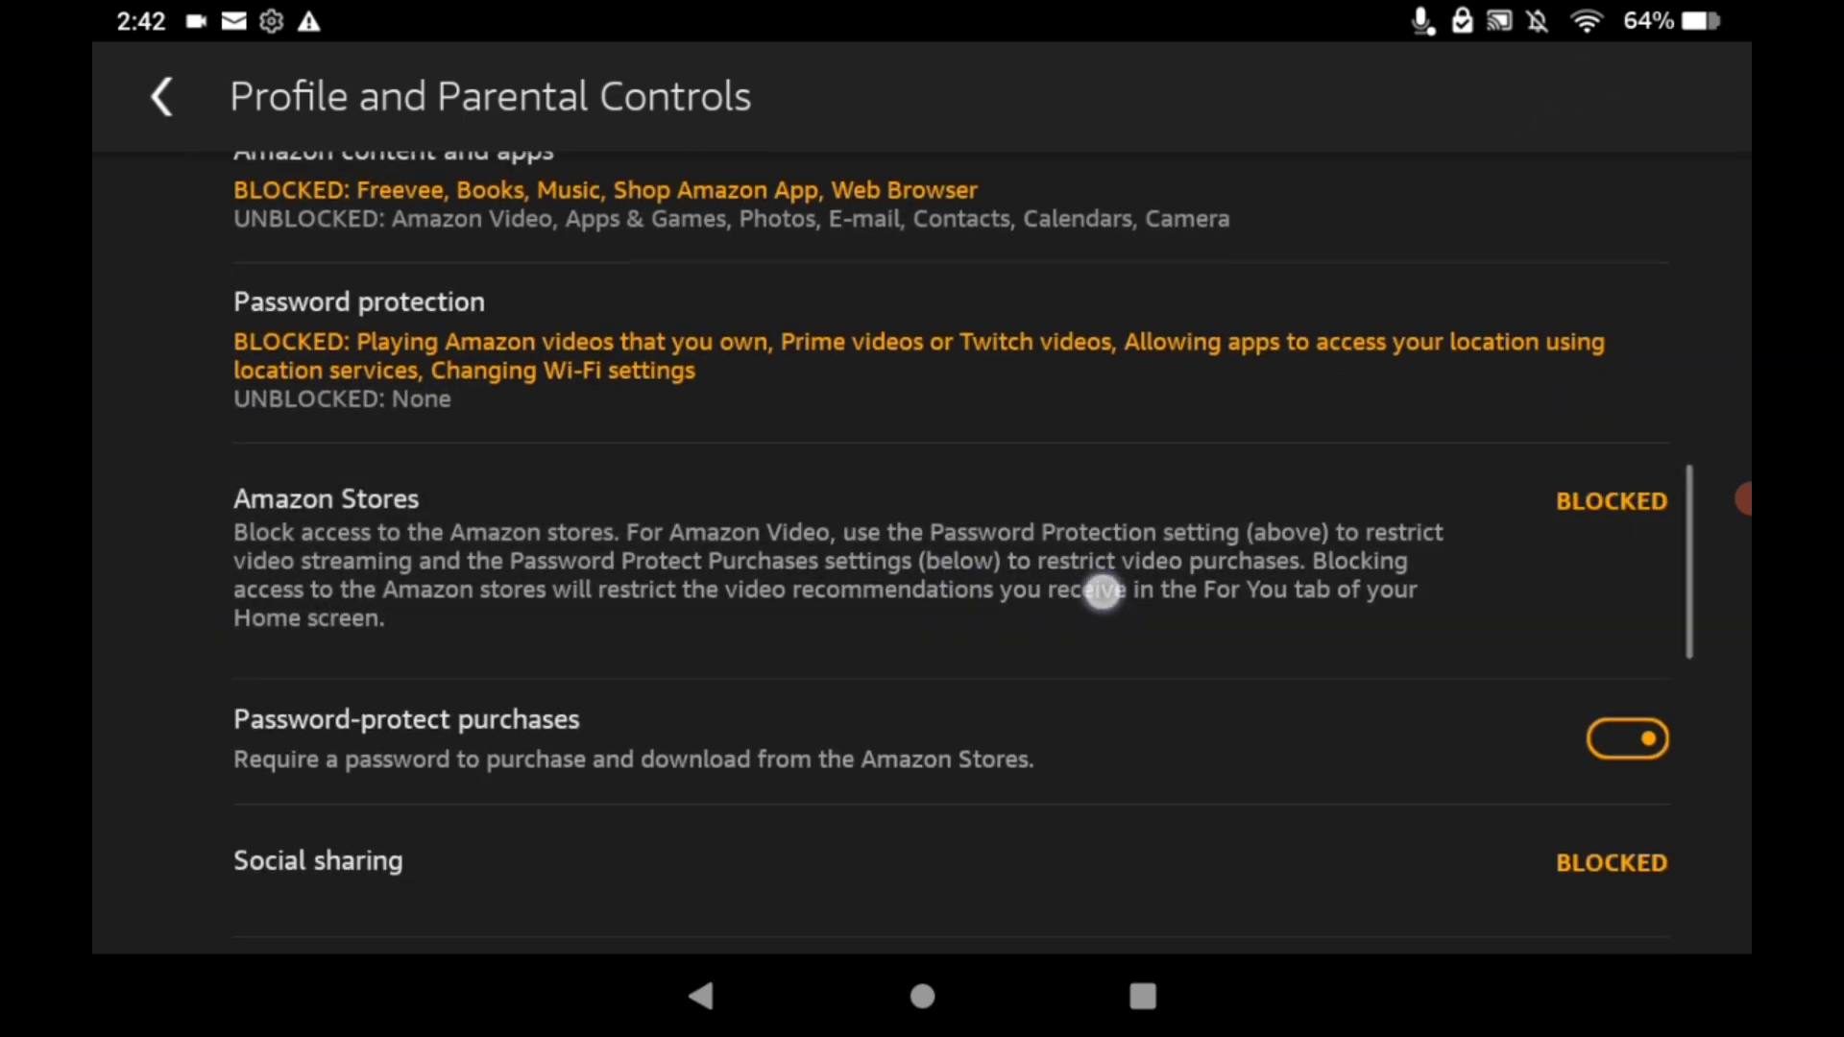
pyautogui.scroll(-3)
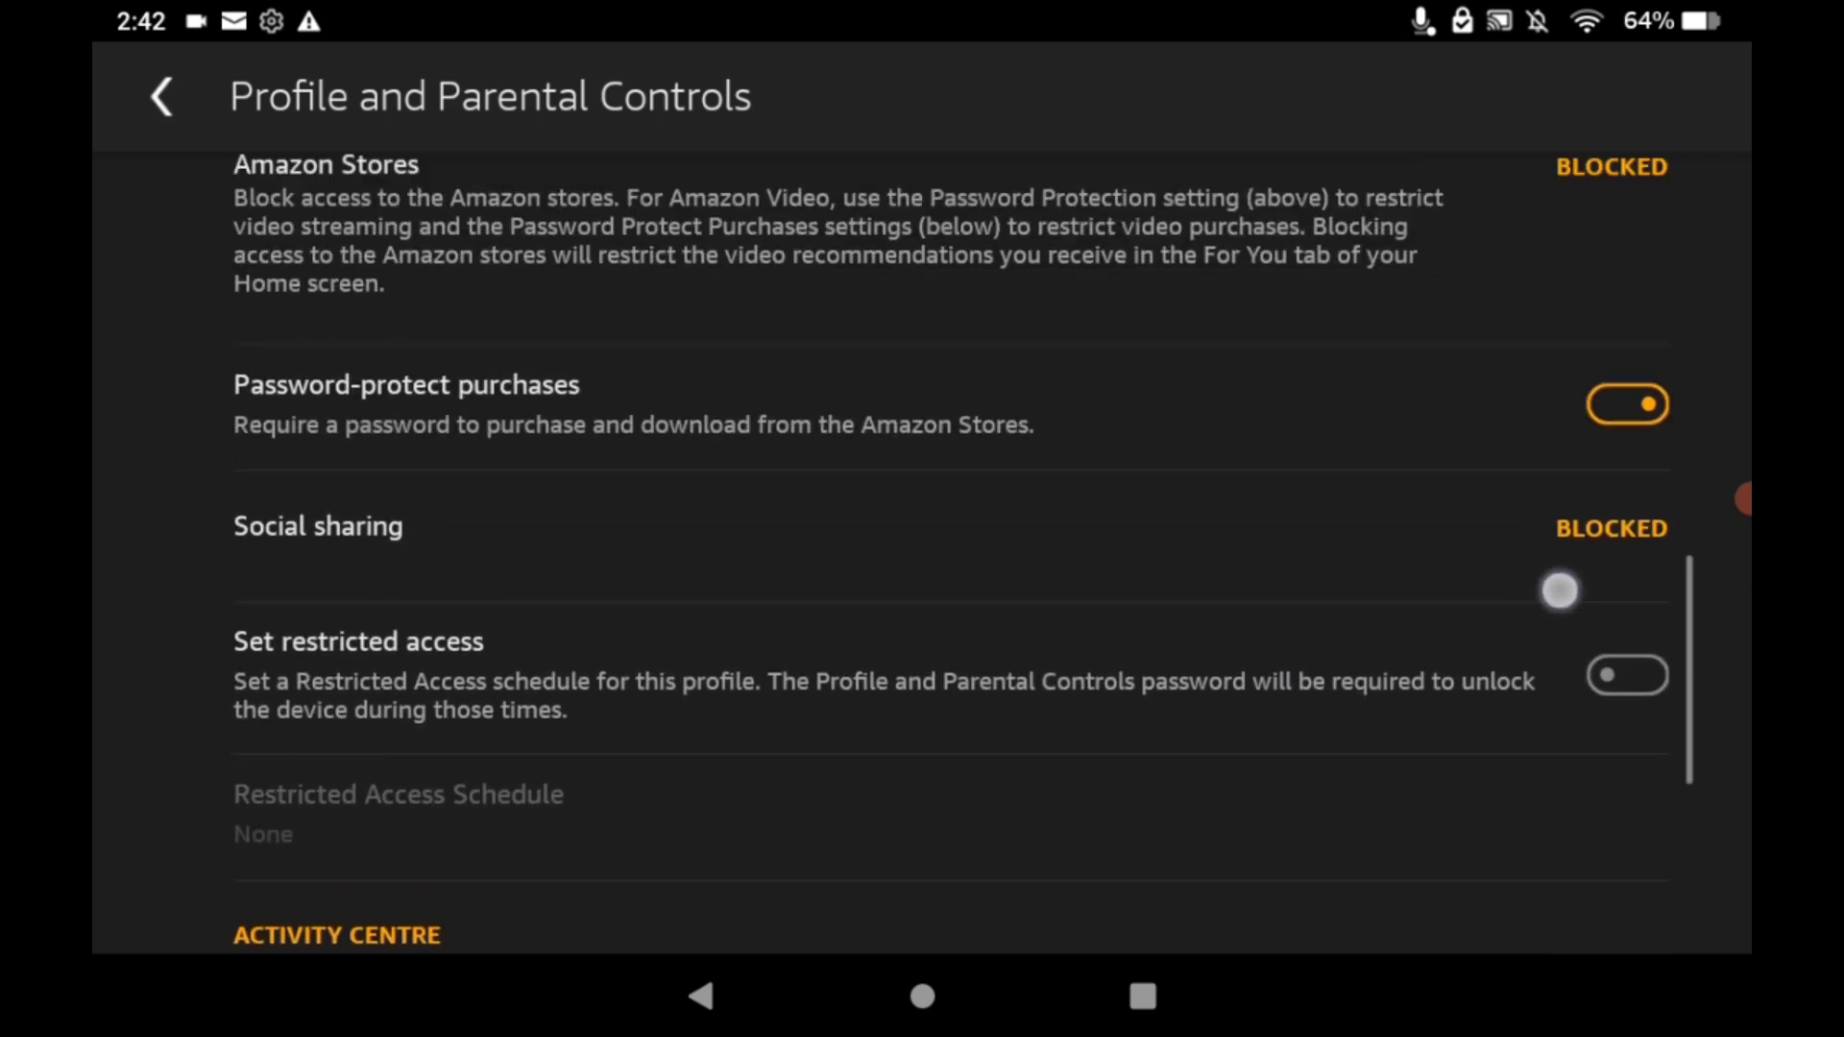
pyautogui.click(162, 96)
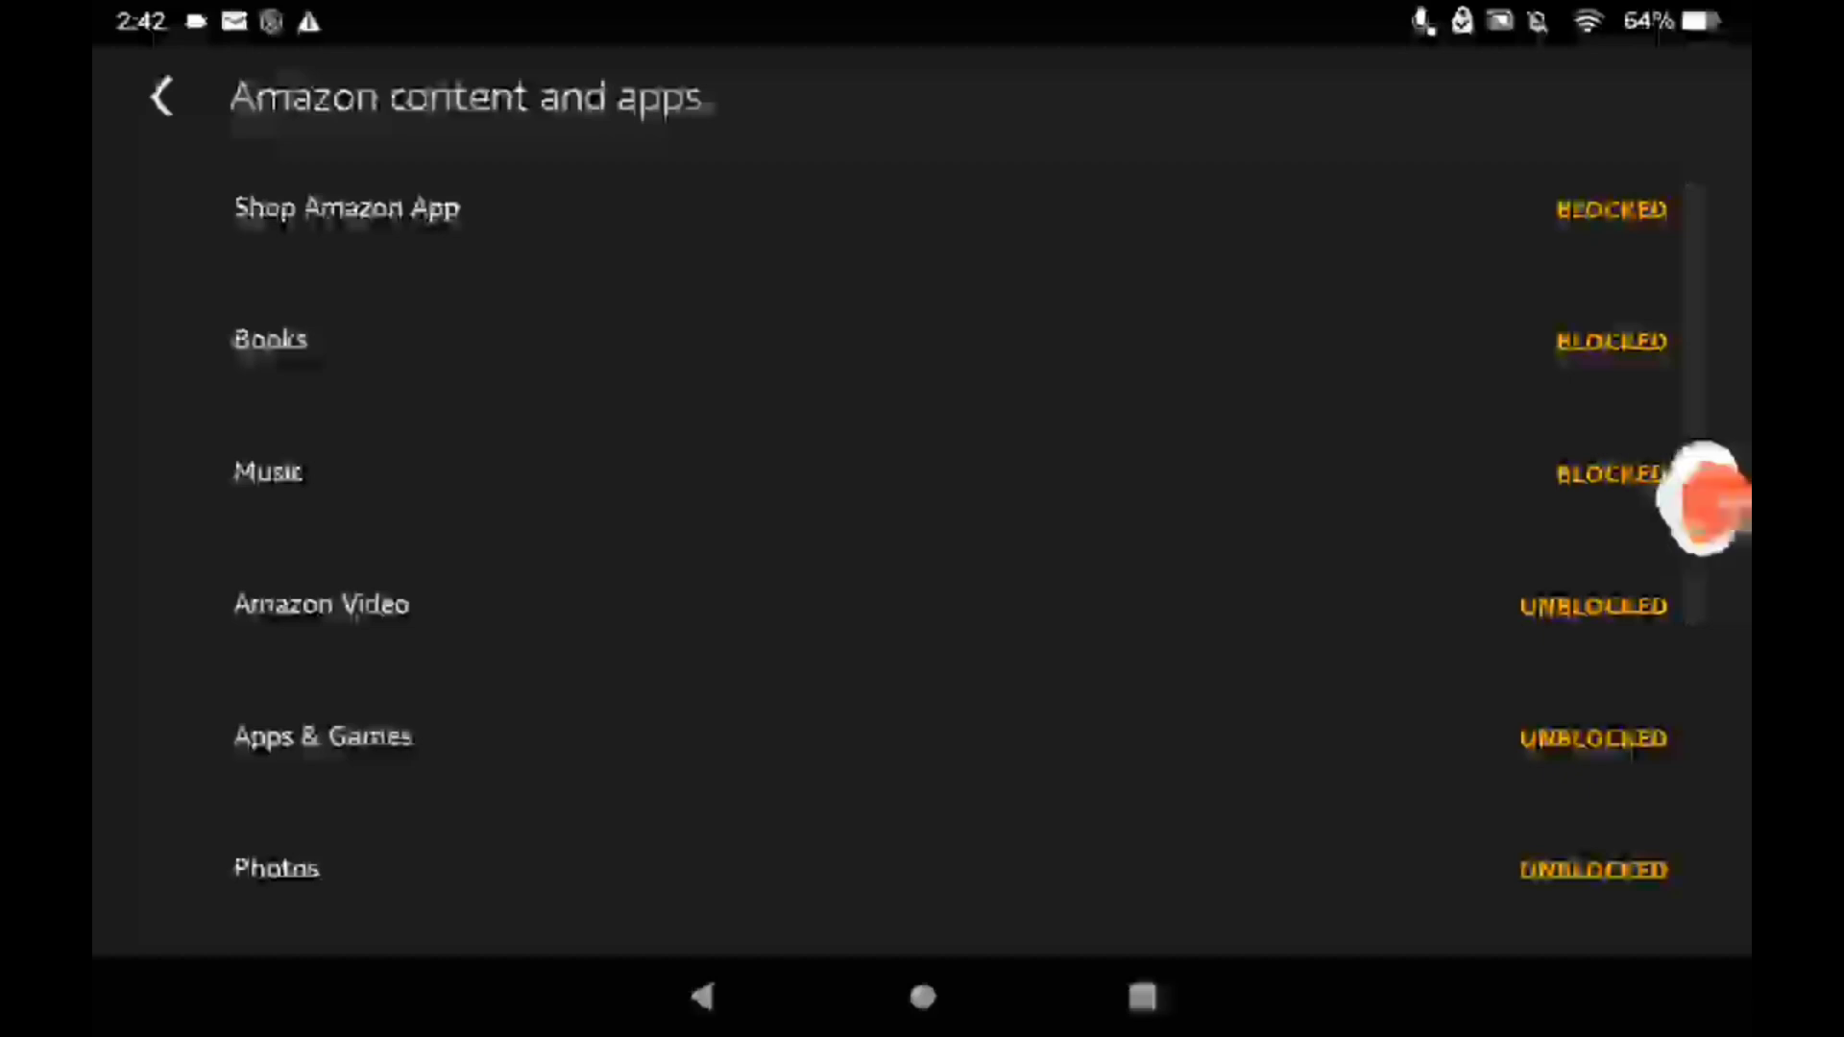
pyautogui.click(1714, 498)
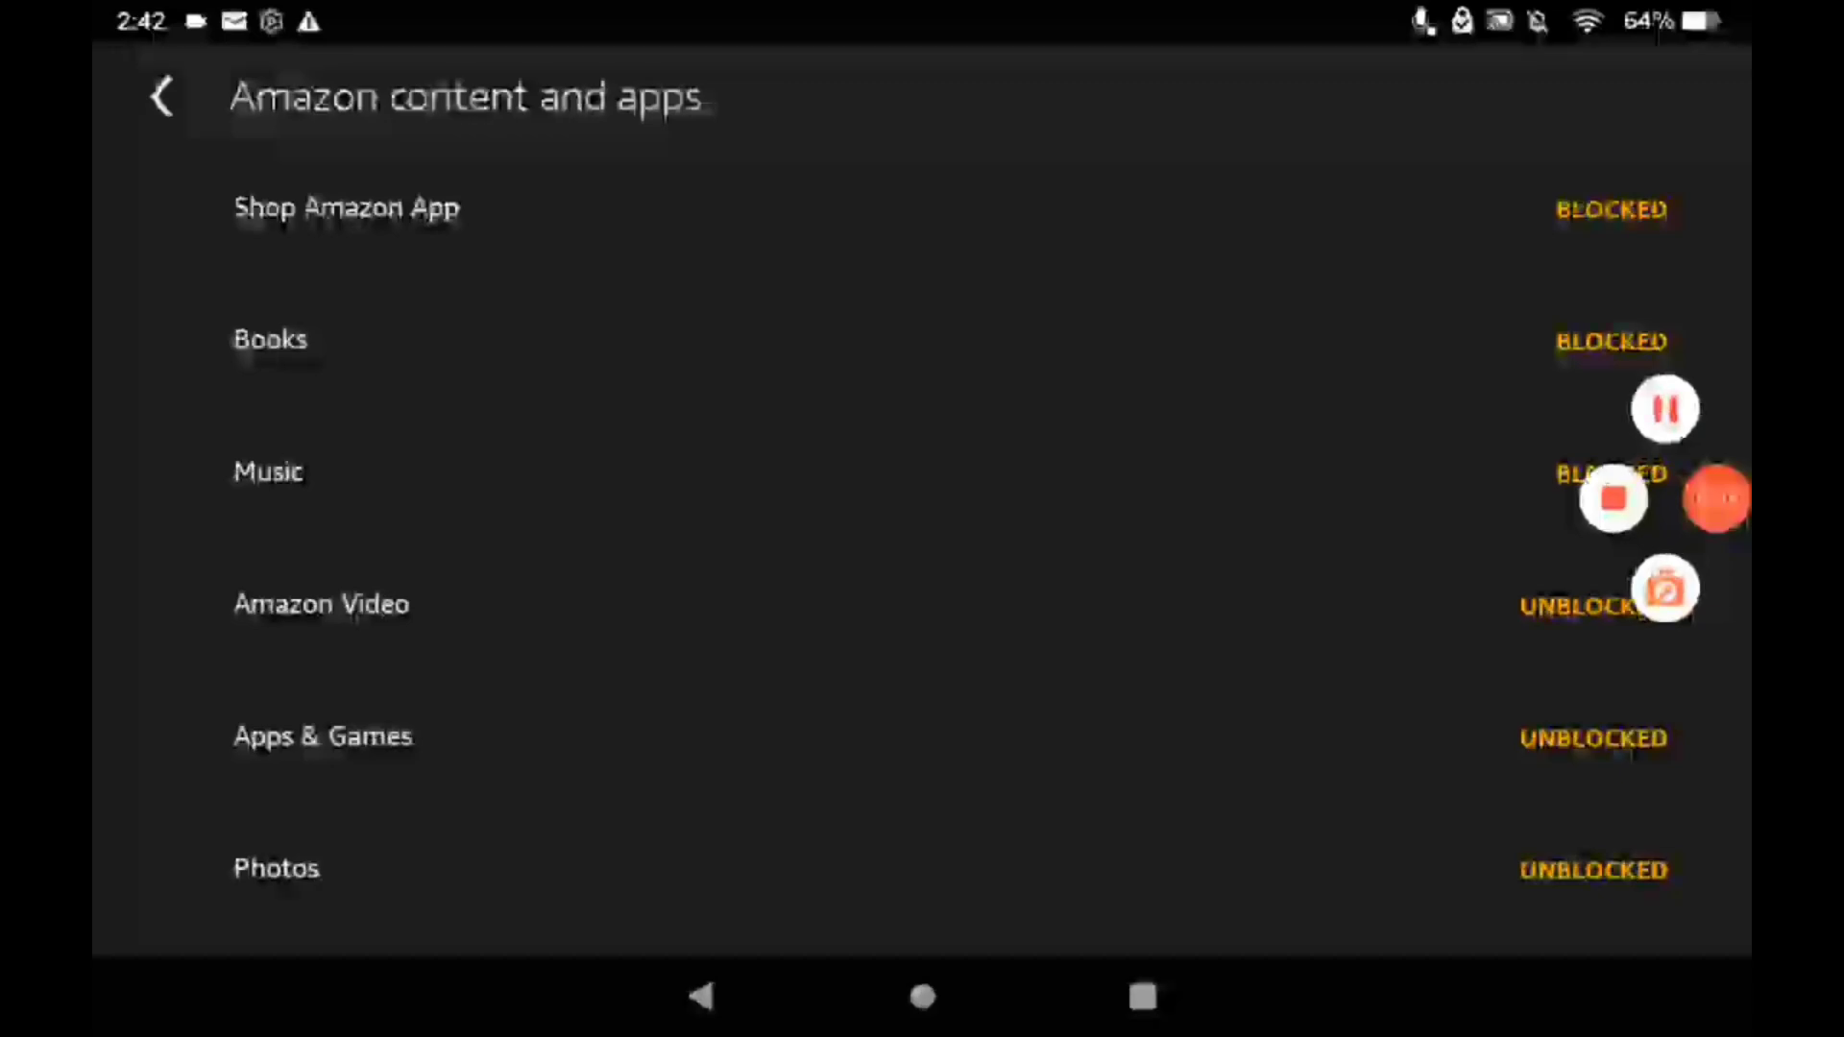